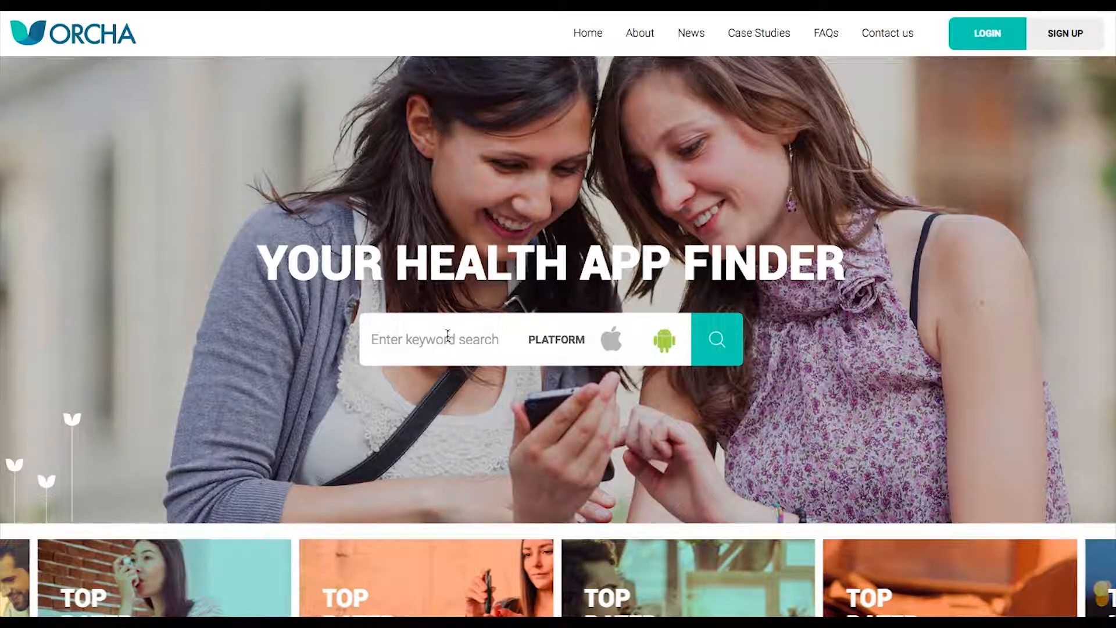
Run a keyword search for 'Mental Health' to list the matching rated apps.
{"action": "type", "text": "Mental H"}
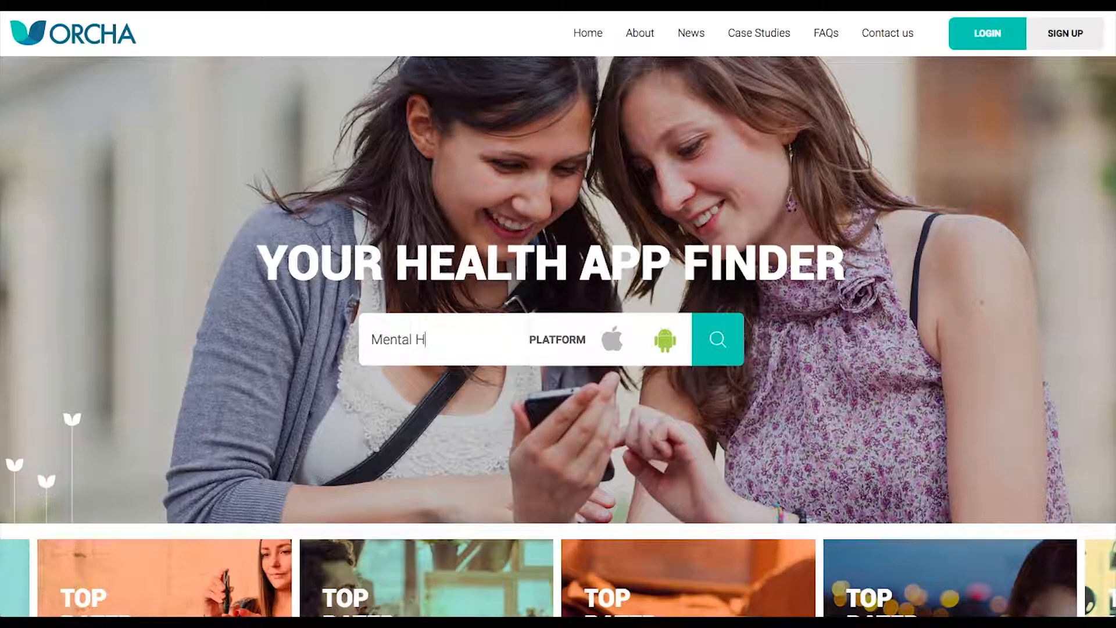
{"action": "left_click", "coordinate": [717, 339]}
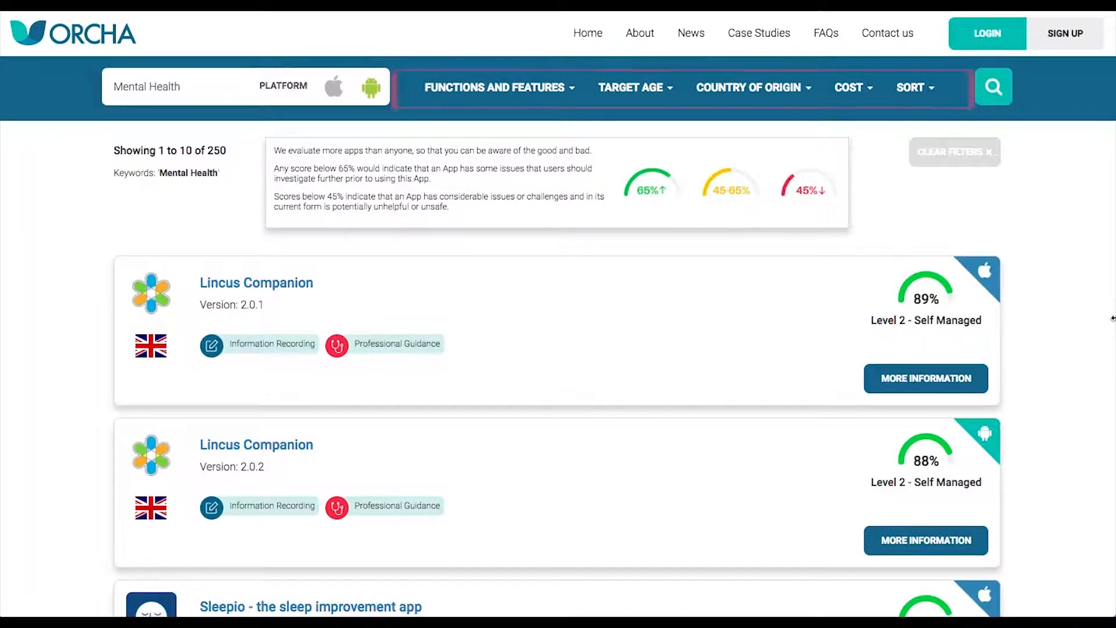
Return to the home page and scroll down to the Best New Apps list led by MediVoice.
{"action": "left_click", "coordinate": [587, 33]}
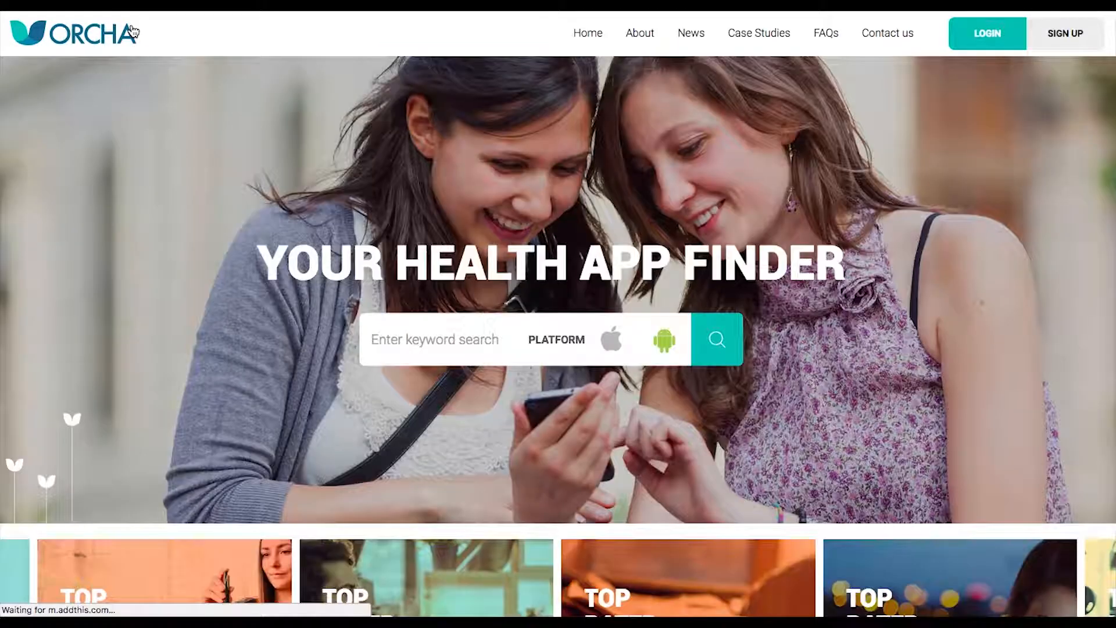
{"action": "scroll", "scroll_direction": "down", "scroll_amount": 3}
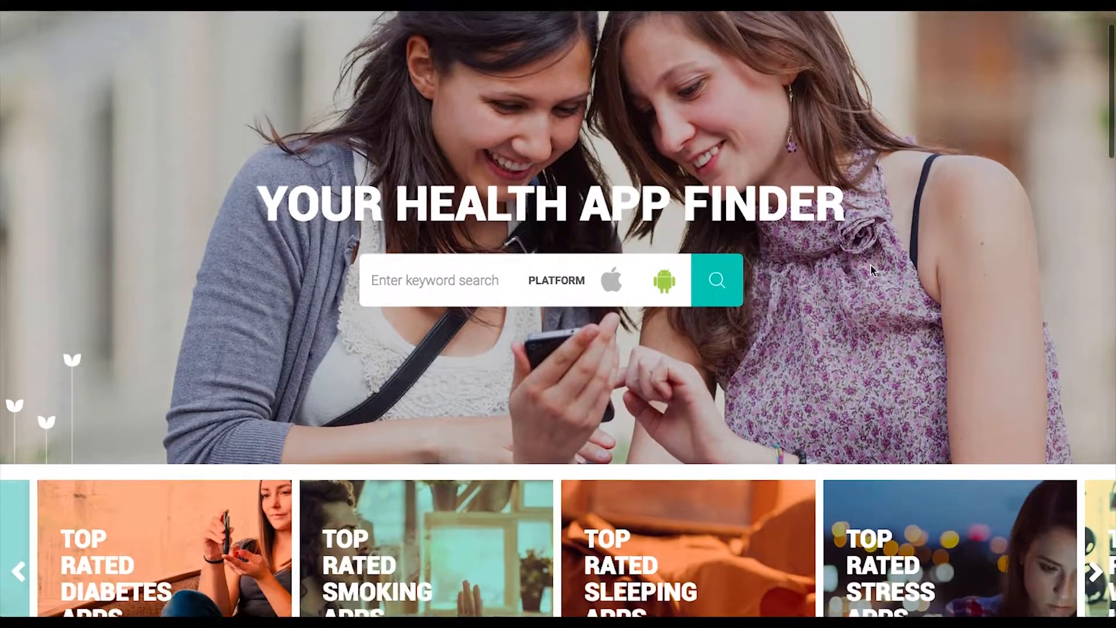
{"action": "scroll", "scroll_direction": "down", "scroll_amount": 3}
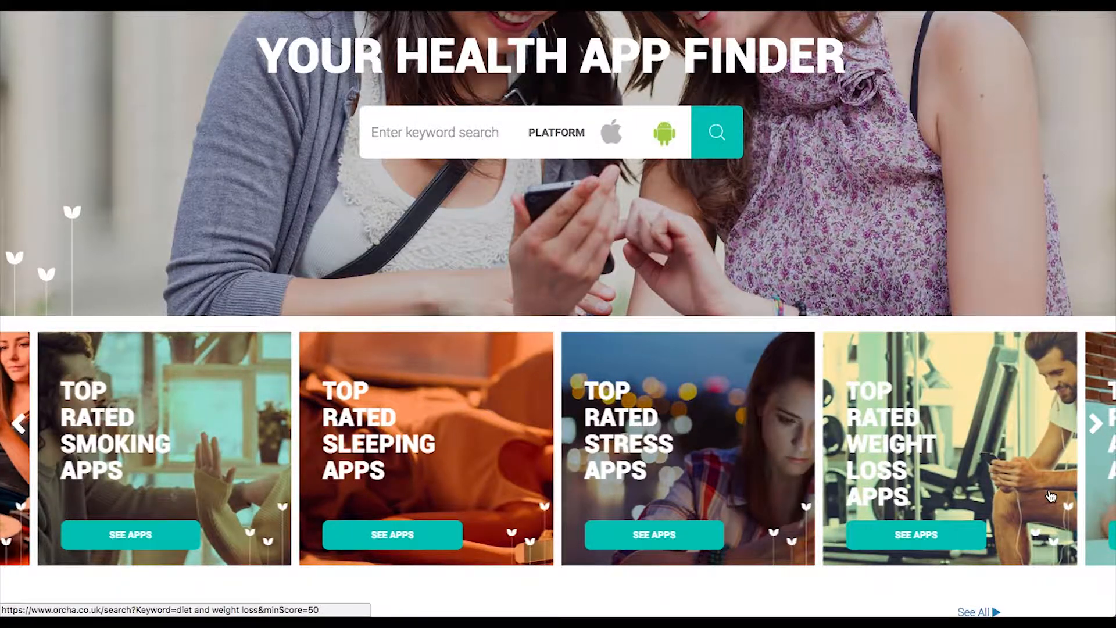
{"action": "scroll", "scroll_direction": "down", "scroll_amount": 3}
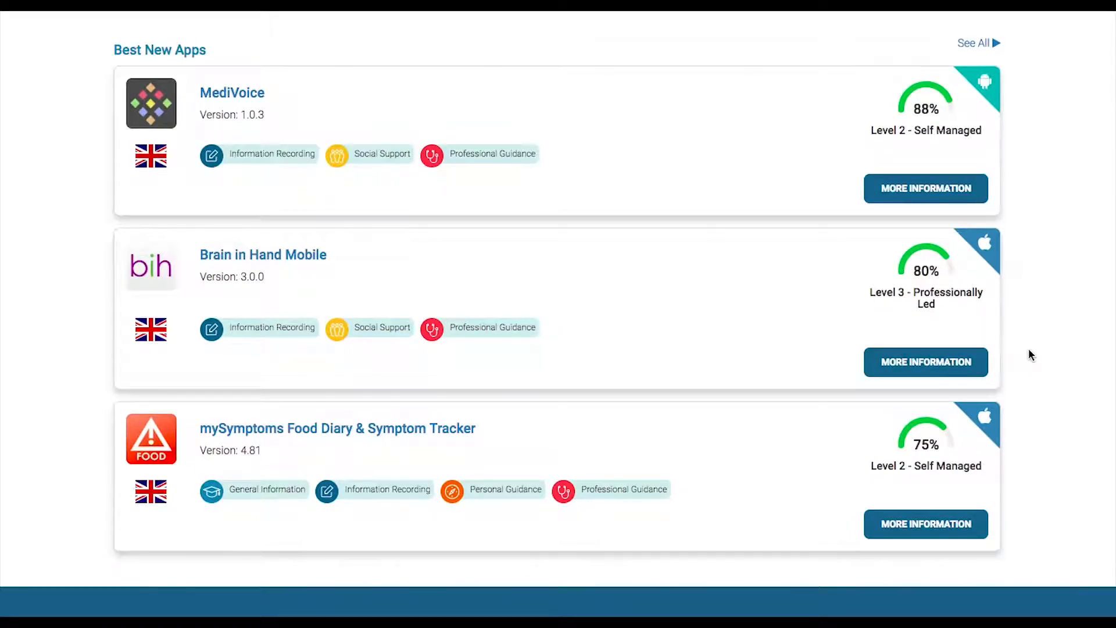
{"action": "mouse_move", "coordinate": [839, 221]}
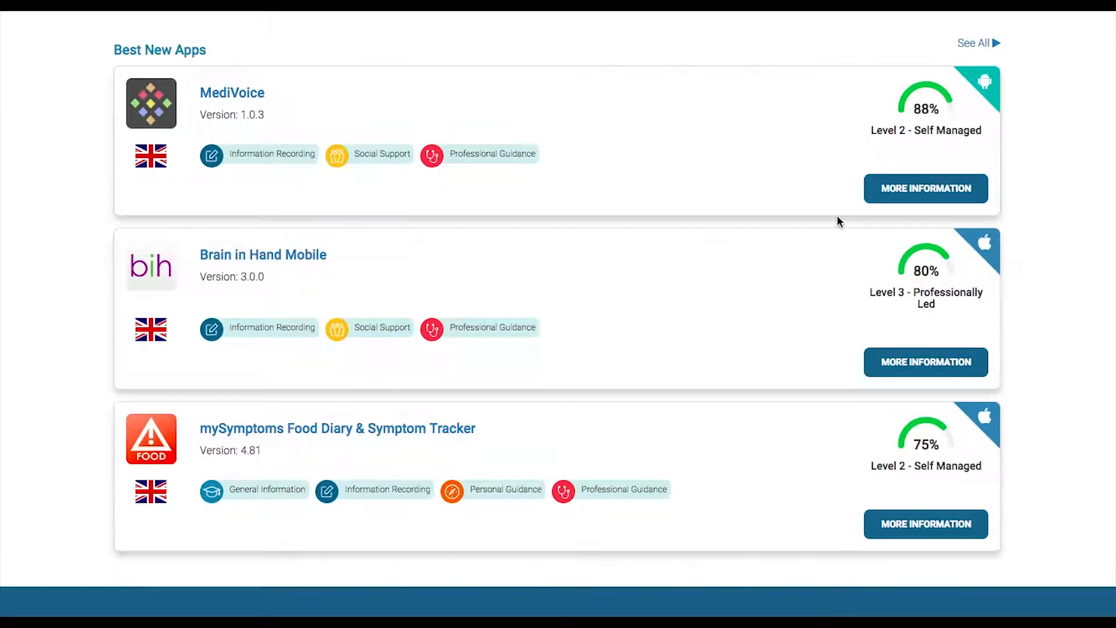
{"action": "mouse_move", "coordinate": [653, 153]}
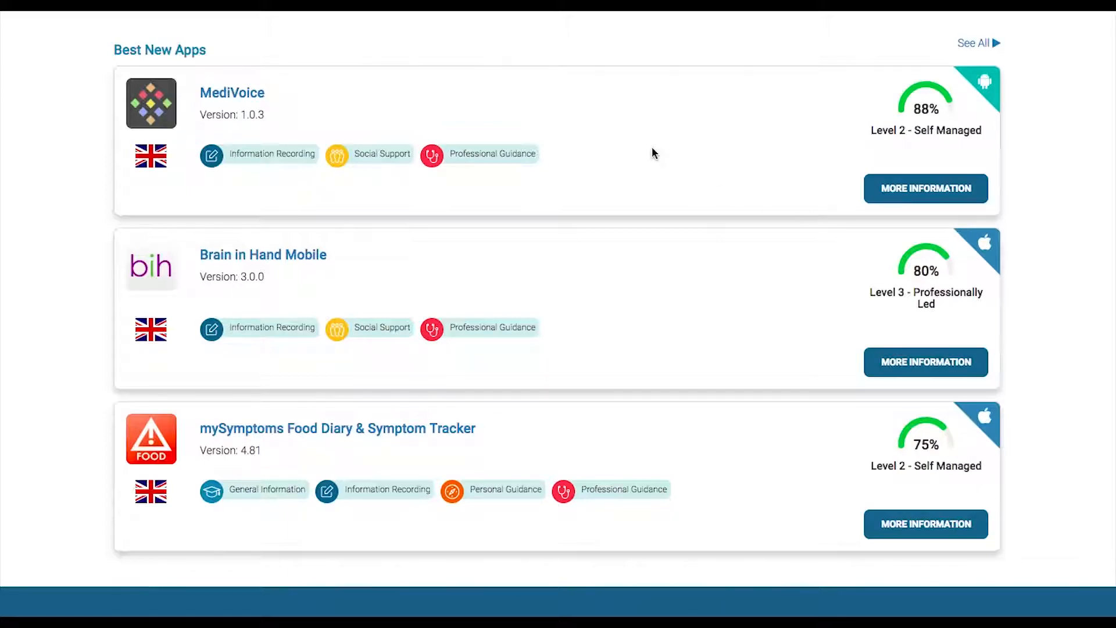
{"action": "mouse_move", "coordinate": [232, 92]}
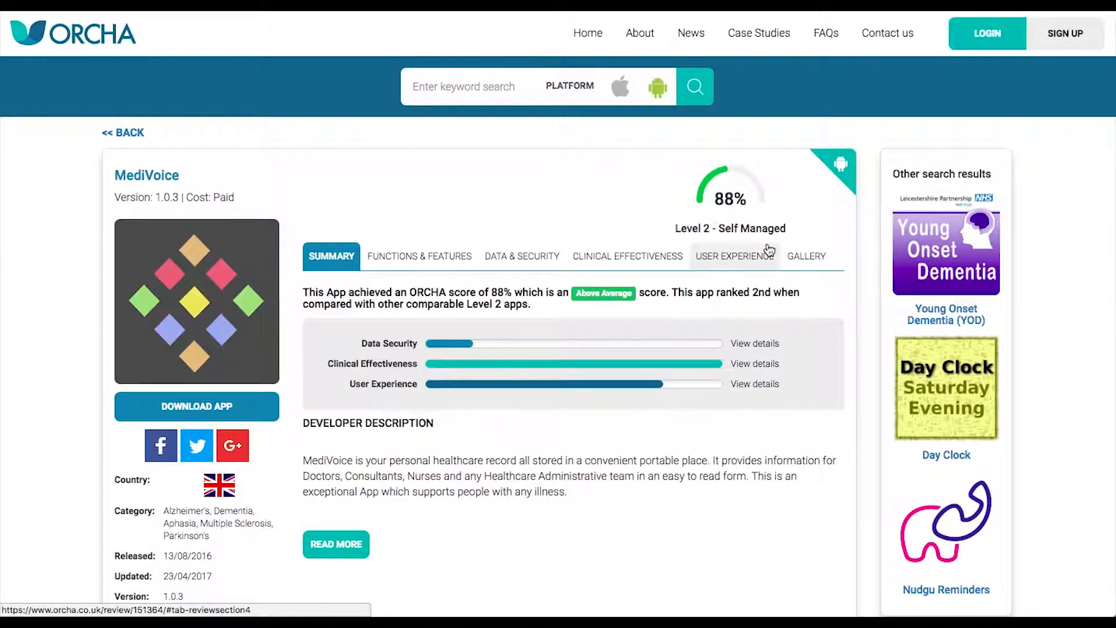
{"action": "mouse_move", "coordinate": [1090, 279]}
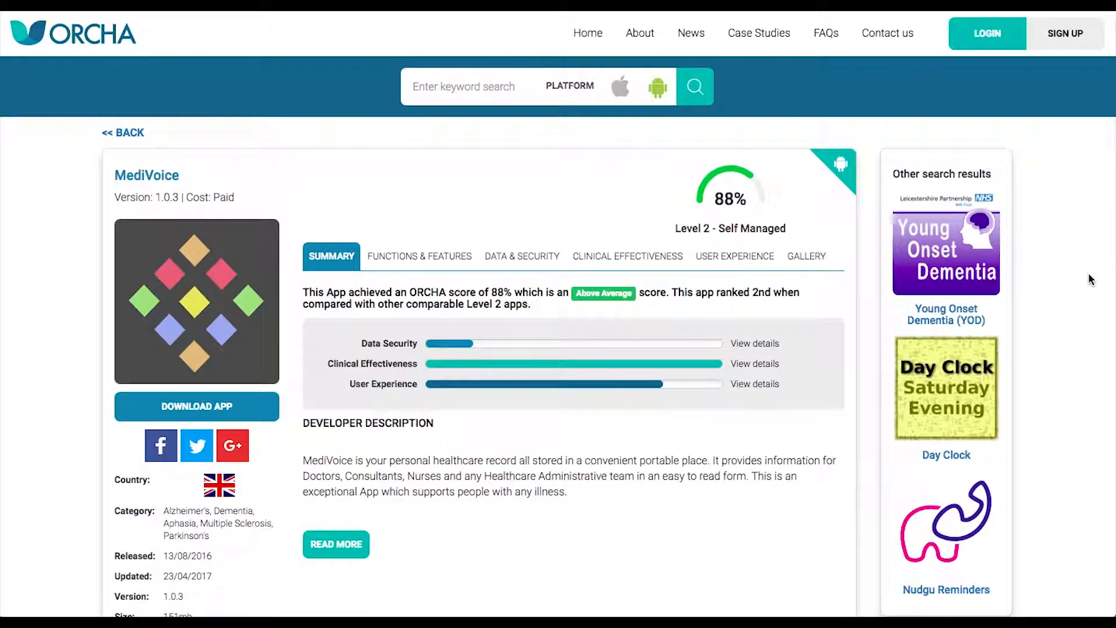
View MediVoice's Data & Security findings and screenshot Gallery, then bring up the sign-up form.
{"action": "scroll", "scroll_direction": "down", "scroll_amount": 3}
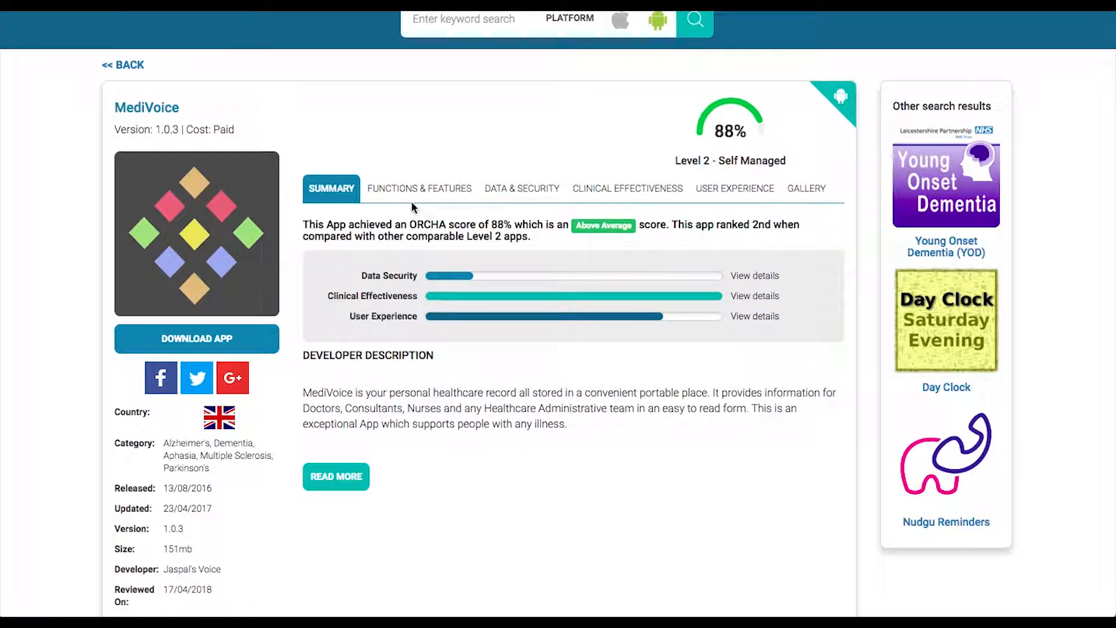
{"action": "left_click", "coordinate": [521, 188]}
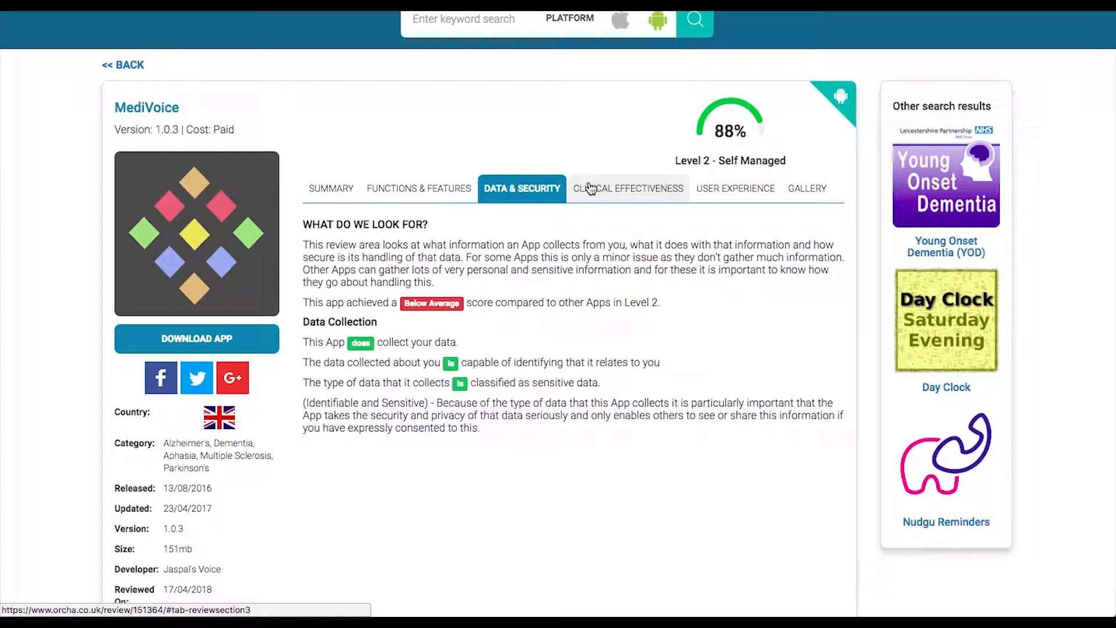
{"action": "left_click", "coordinate": [806, 188]}
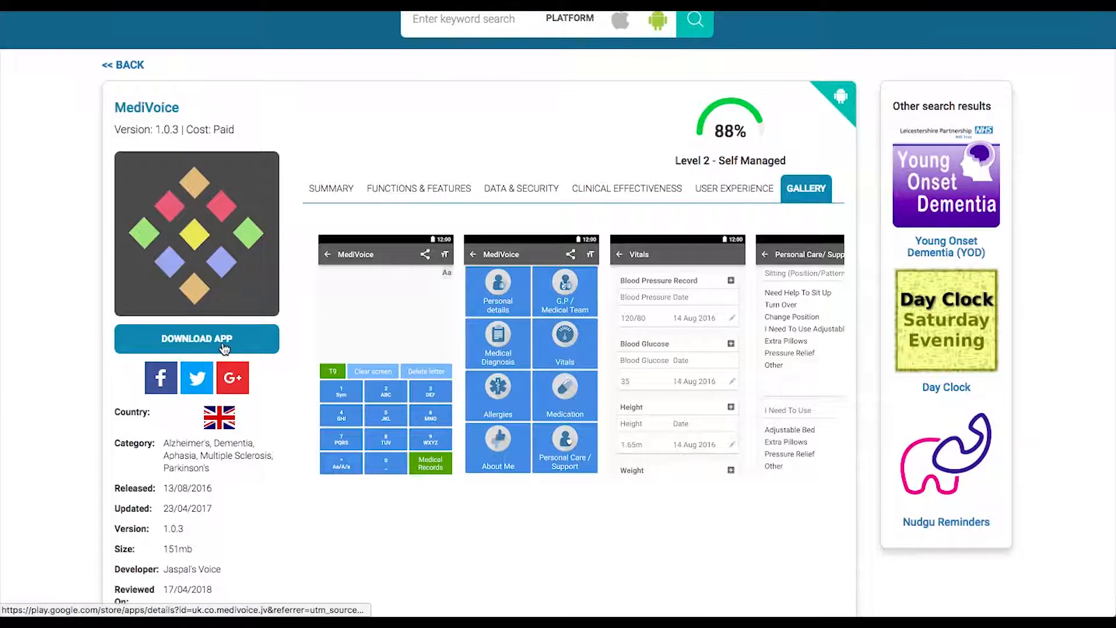
{"action": "left_click", "coordinate": [197, 338]}
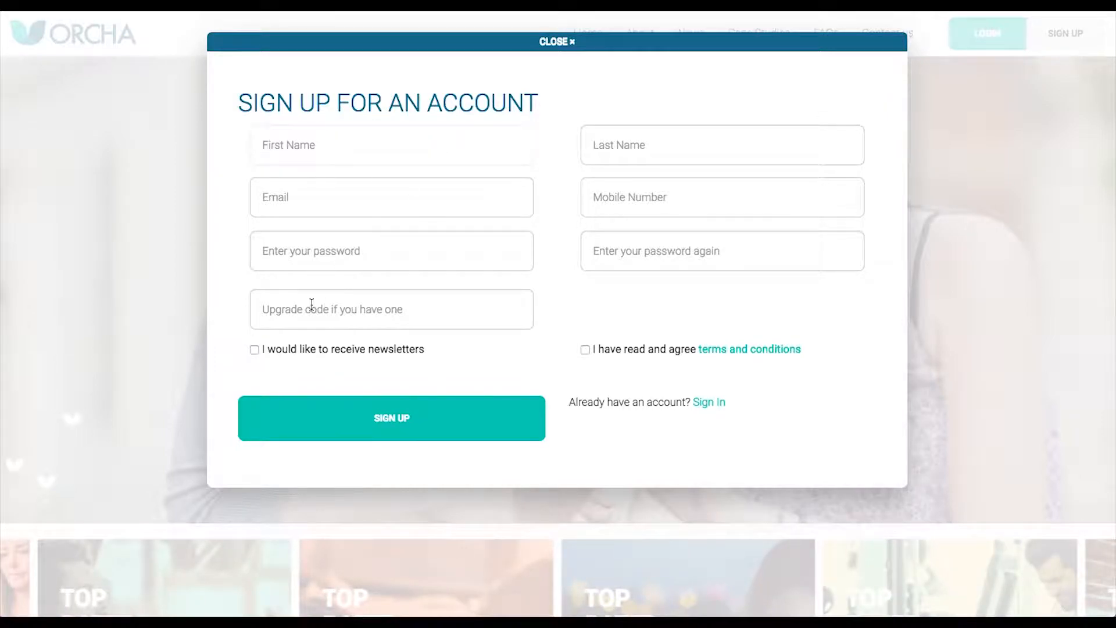
Tick the newsletter opt-in checkbox and close the sign-up form.
{"action": "left_click", "coordinate": [254, 349]}
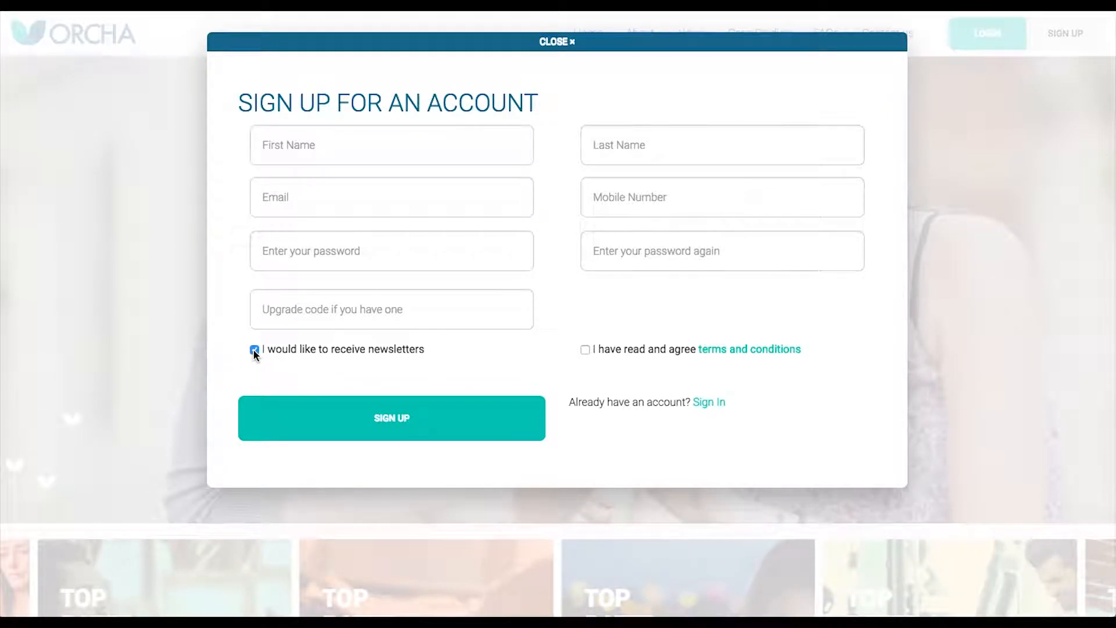
{"action": "left_click", "coordinate": [557, 41]}
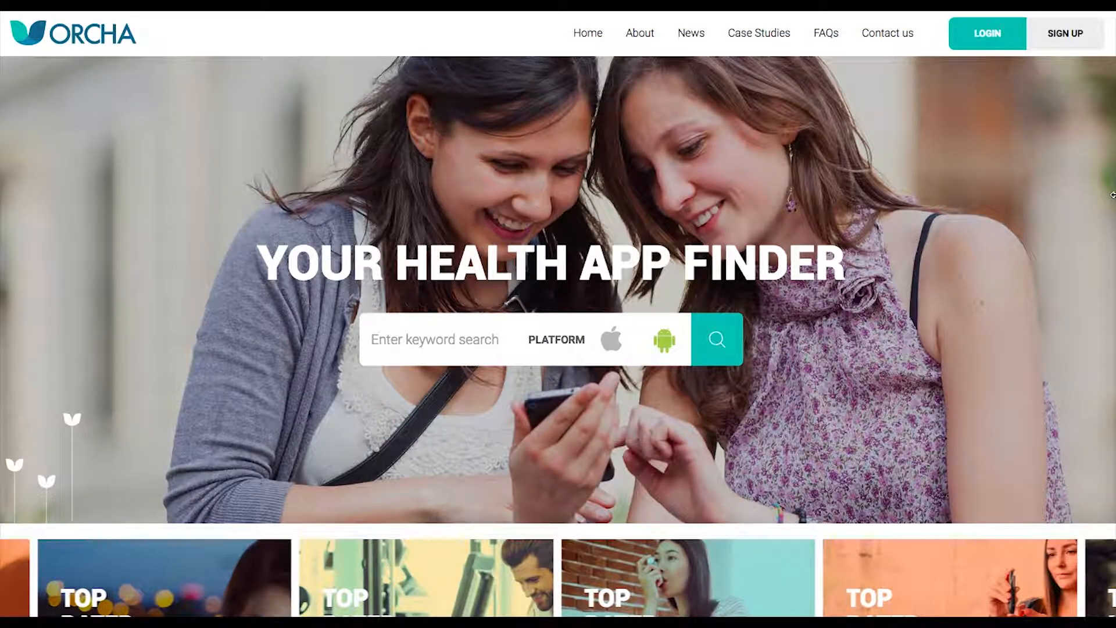